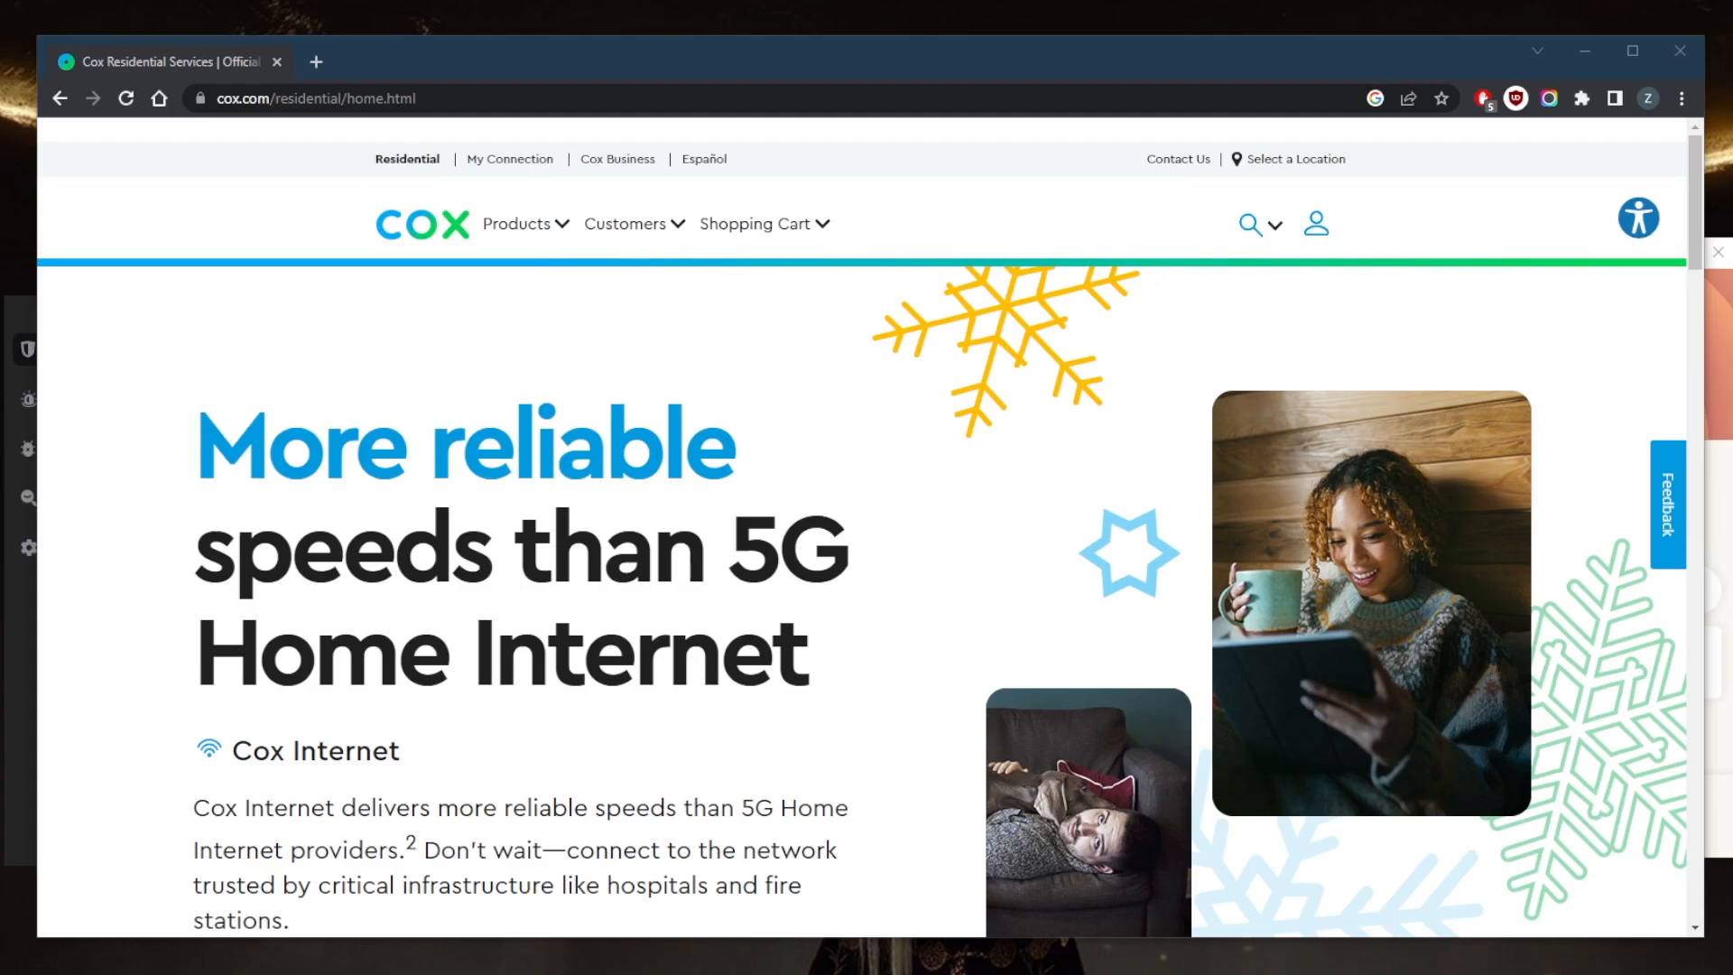
mouse_move(1712, 480)
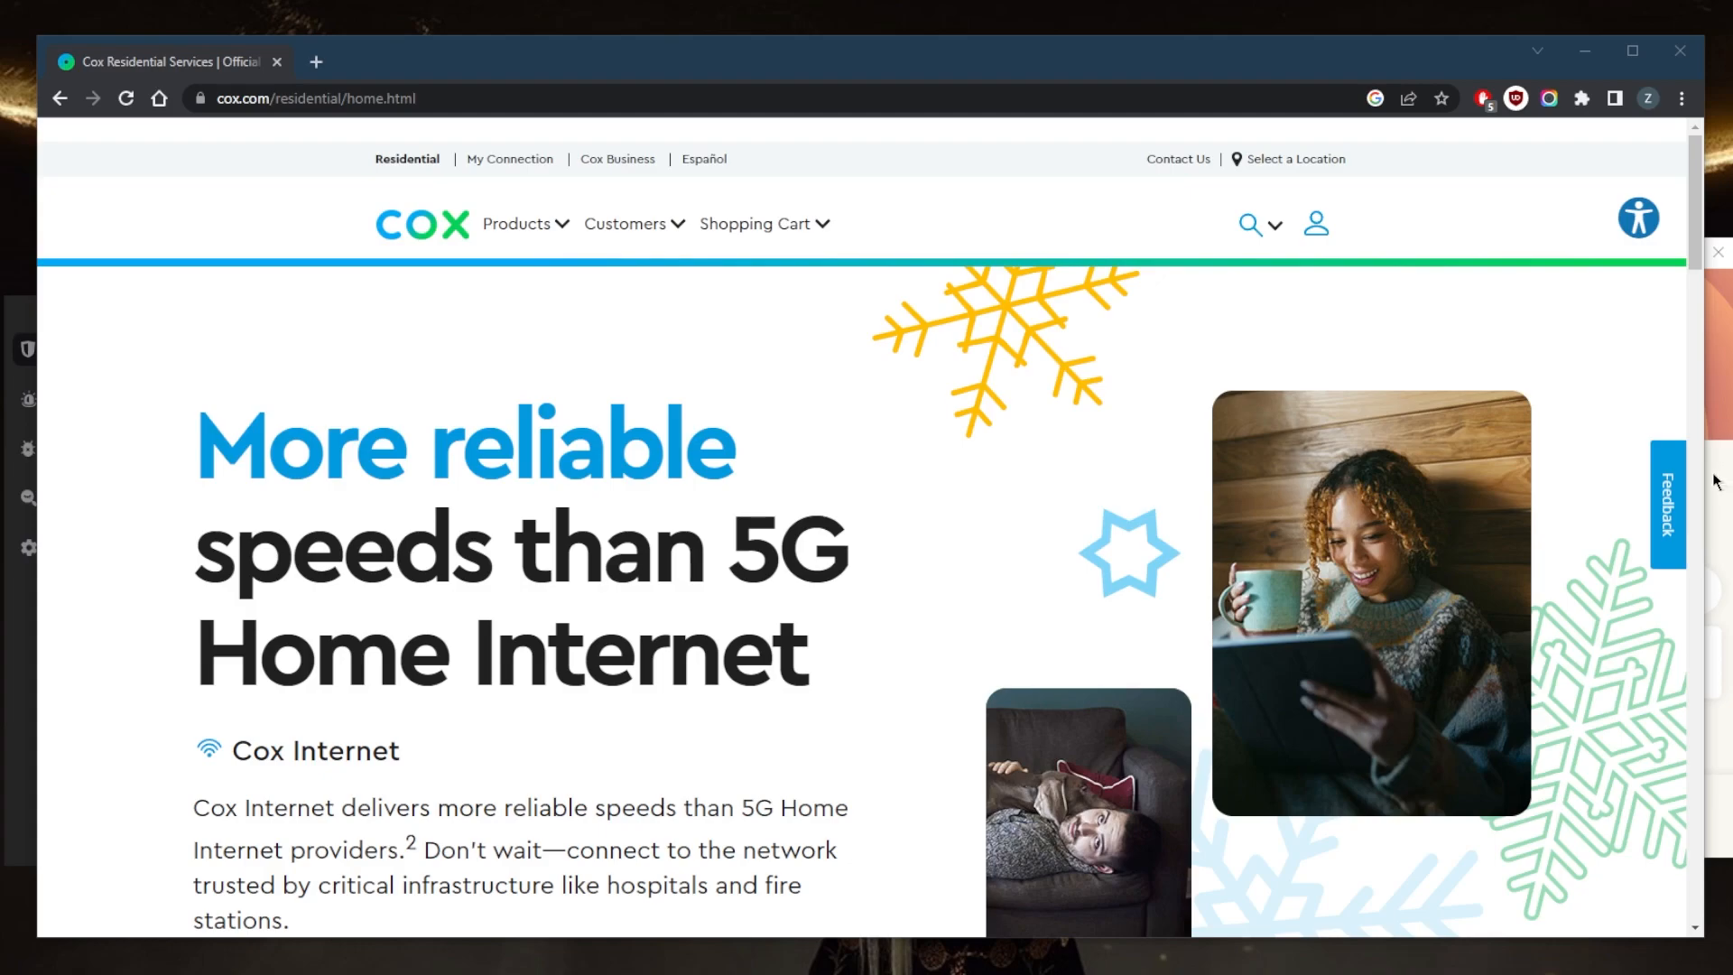
mouse_move(1115, 397)
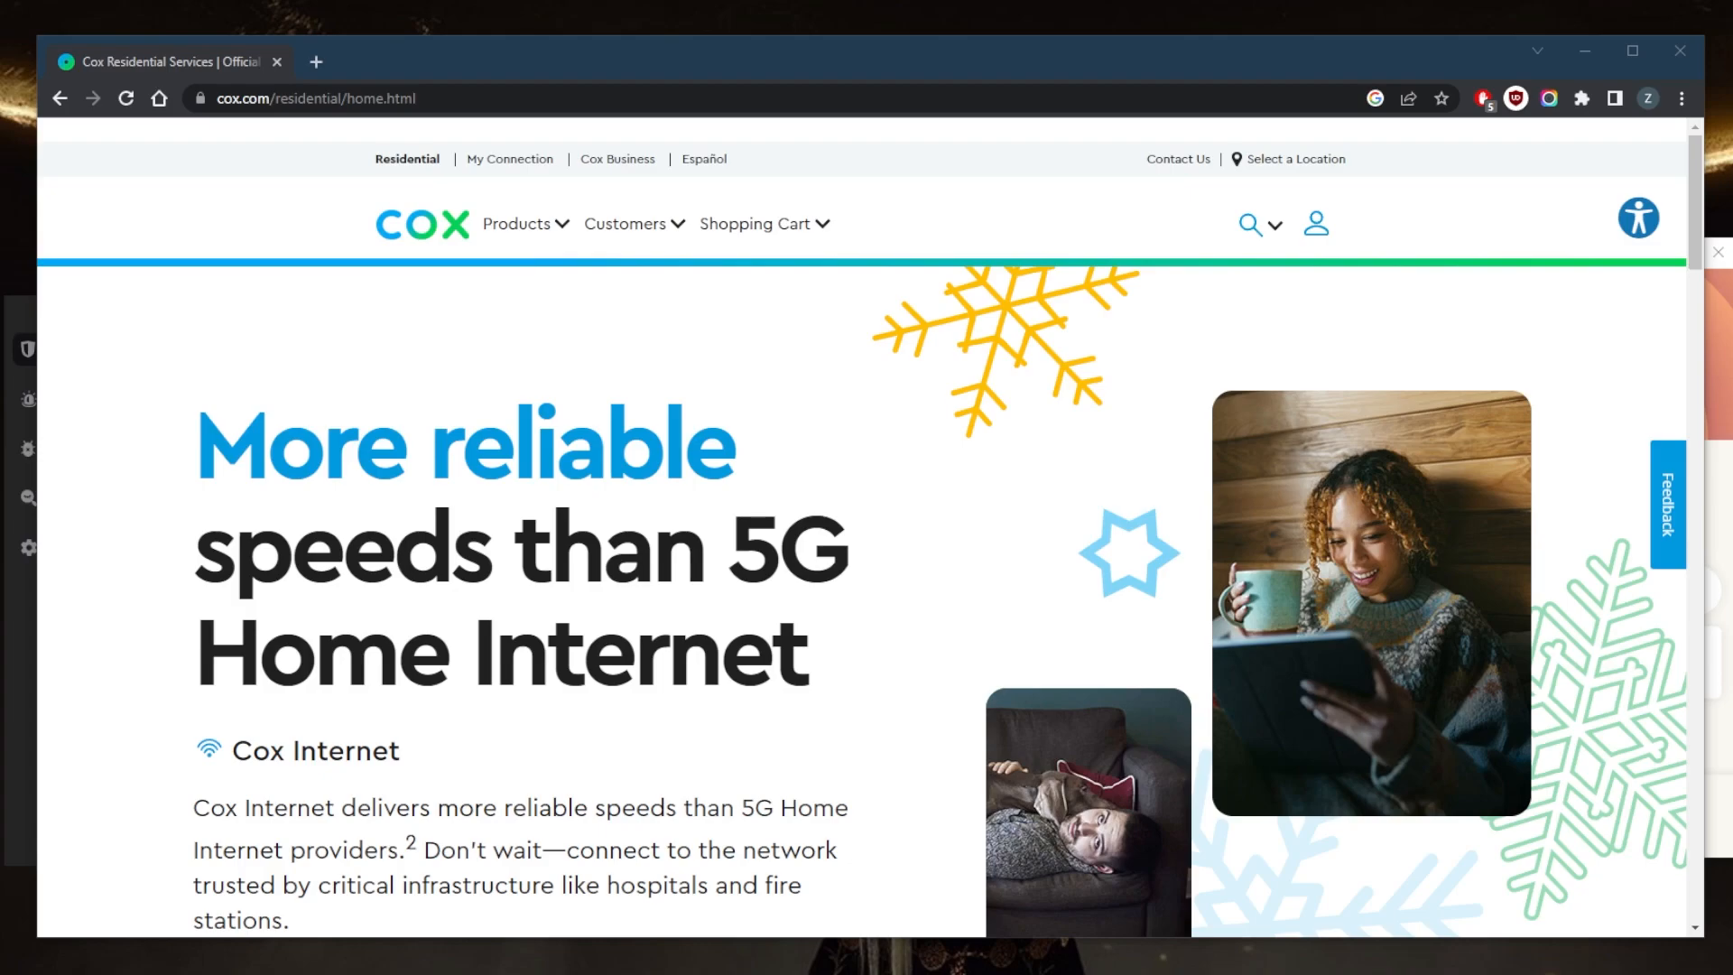
mouse_move(1271, 442)
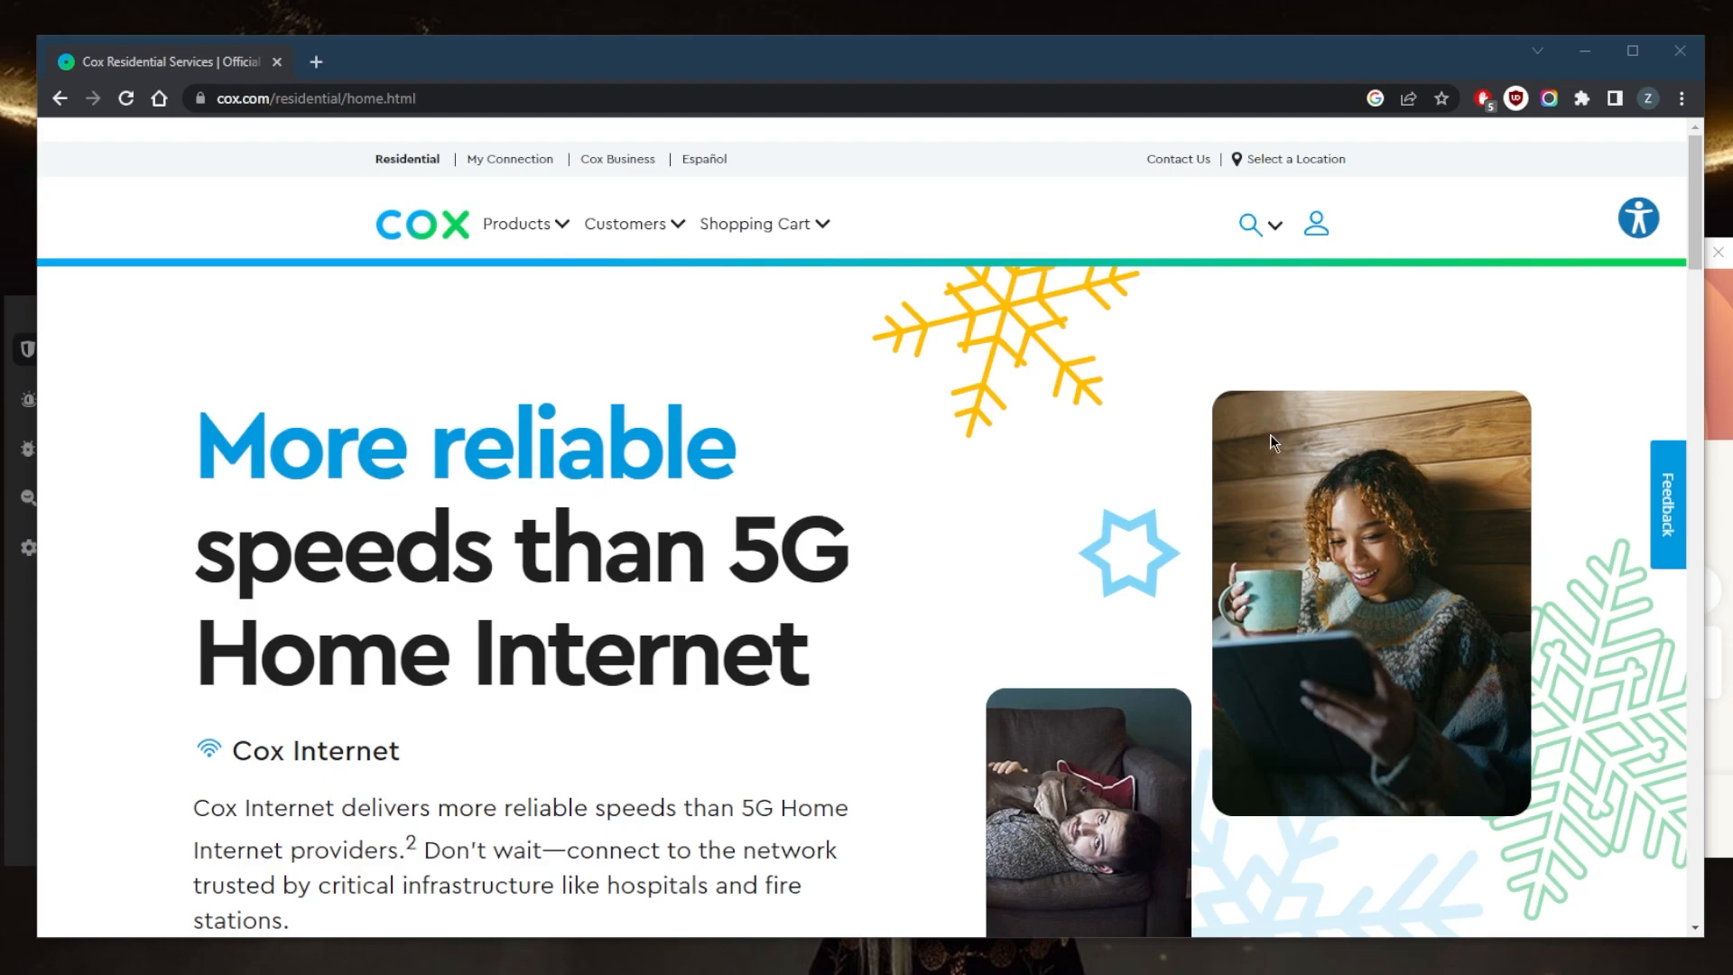
mouse_move(1096, 557)
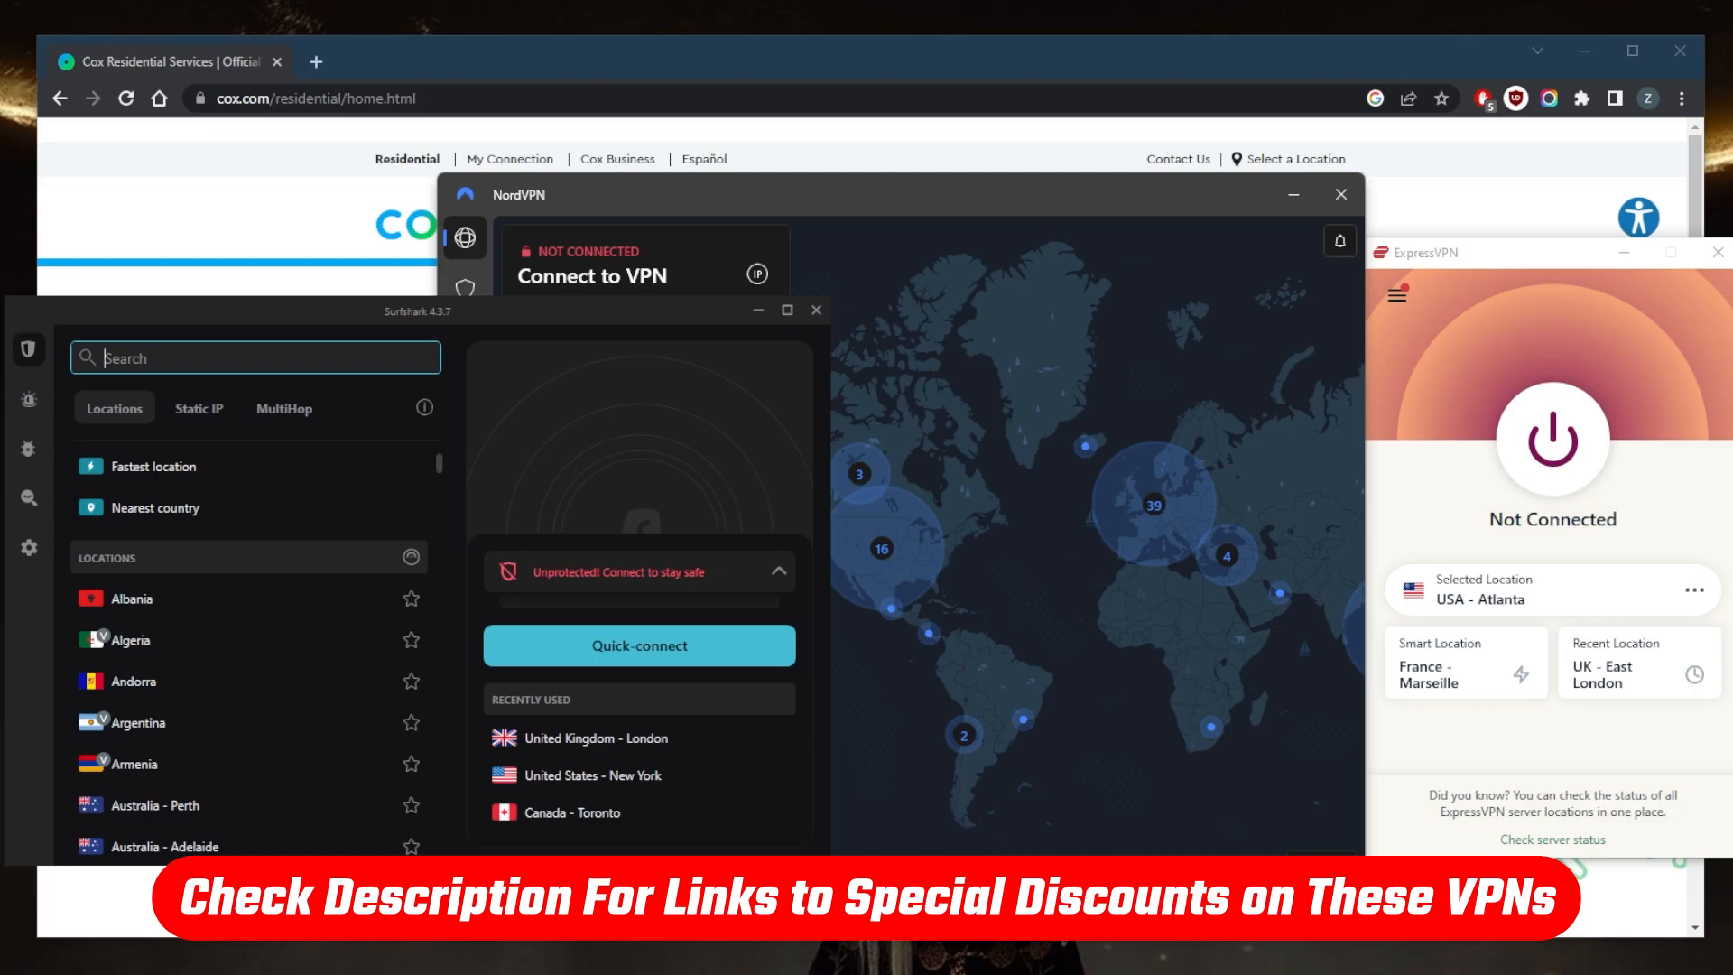
mouse_move(1080, 430)
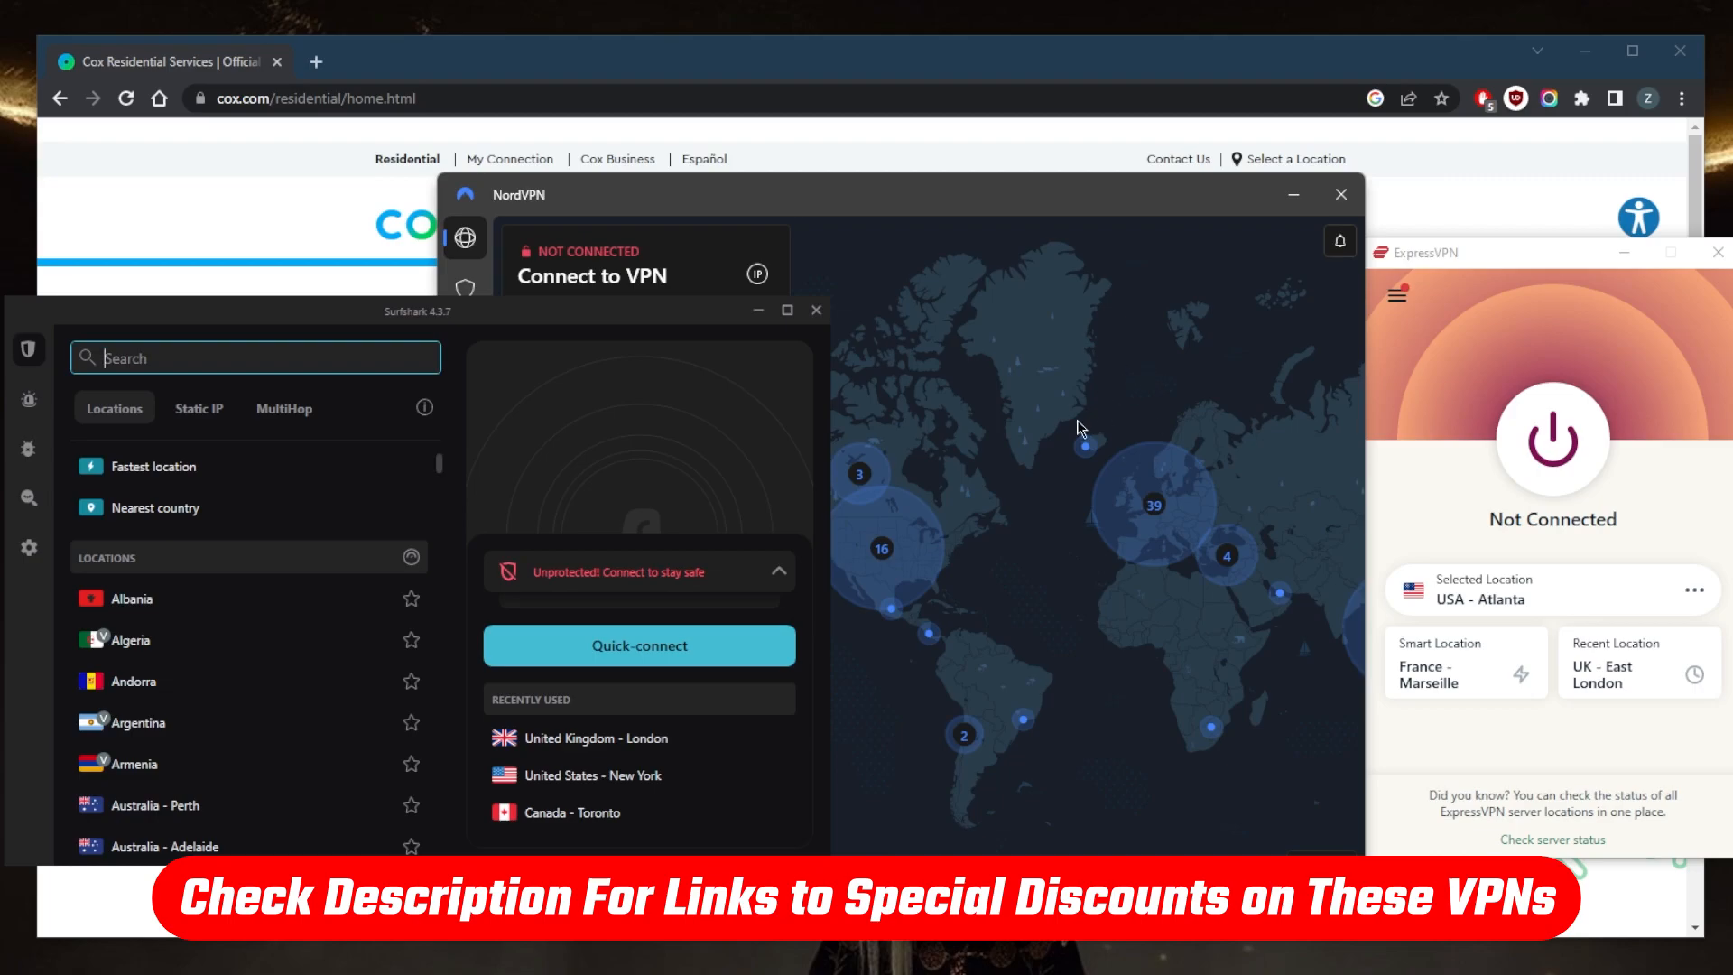
mouse_move(1076, 592)
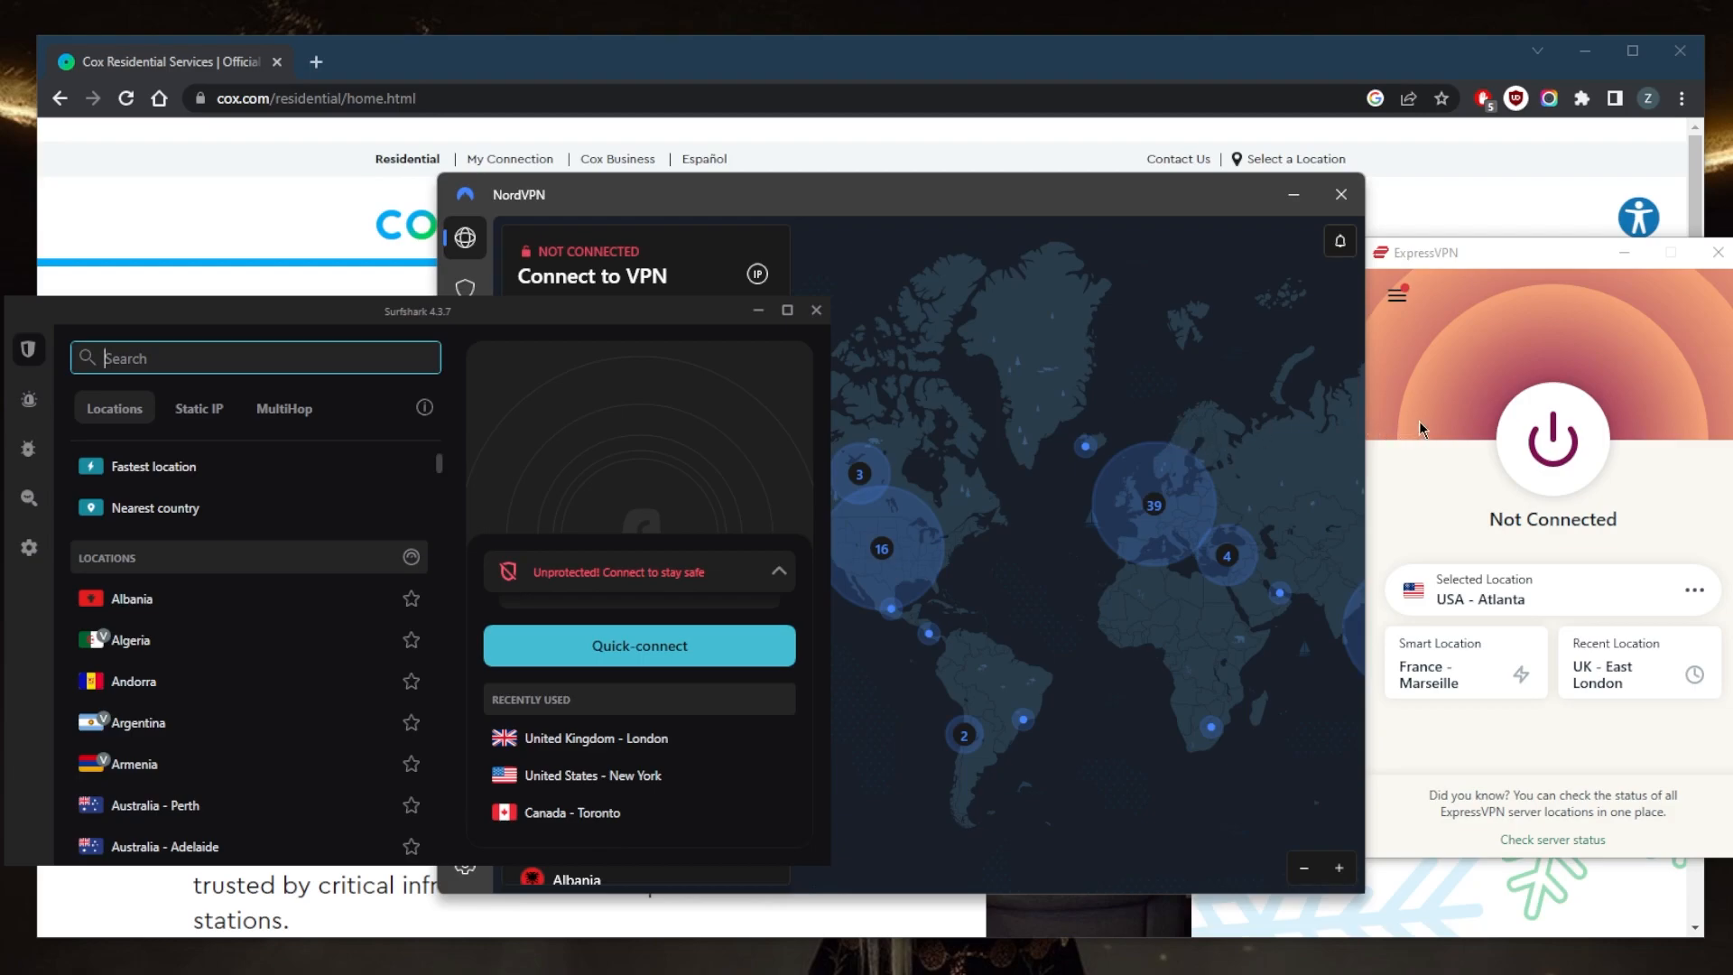
mouse_move(1405, 302)
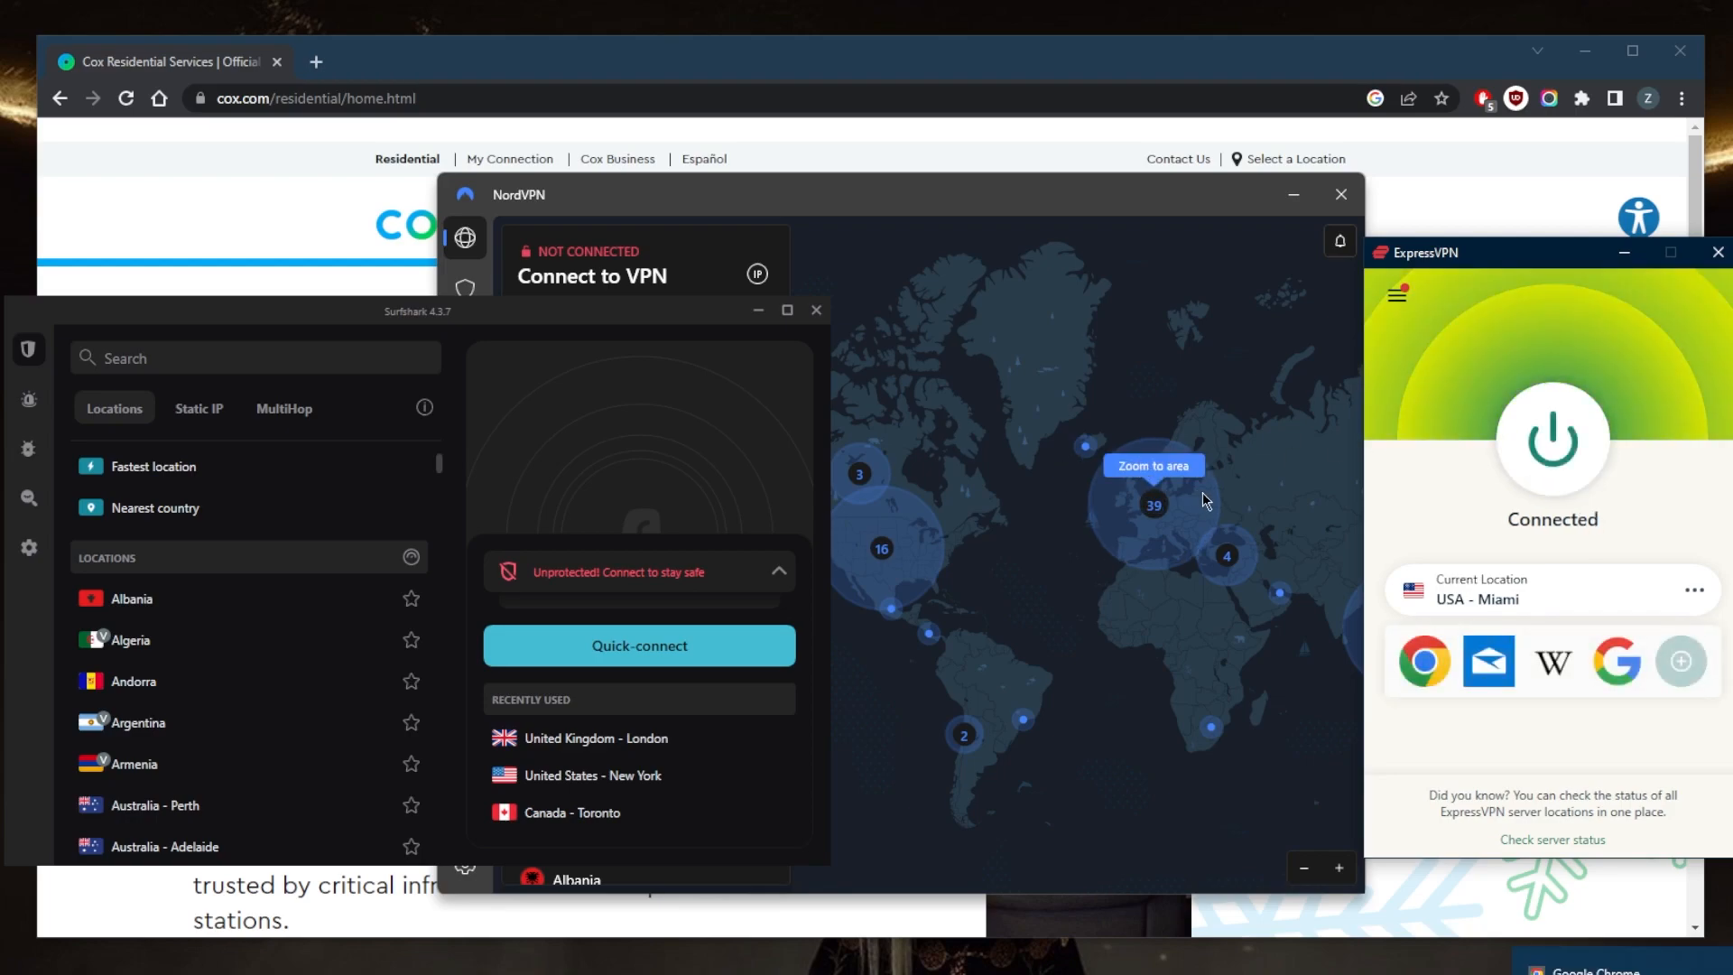
mouse_move(1210, 498)
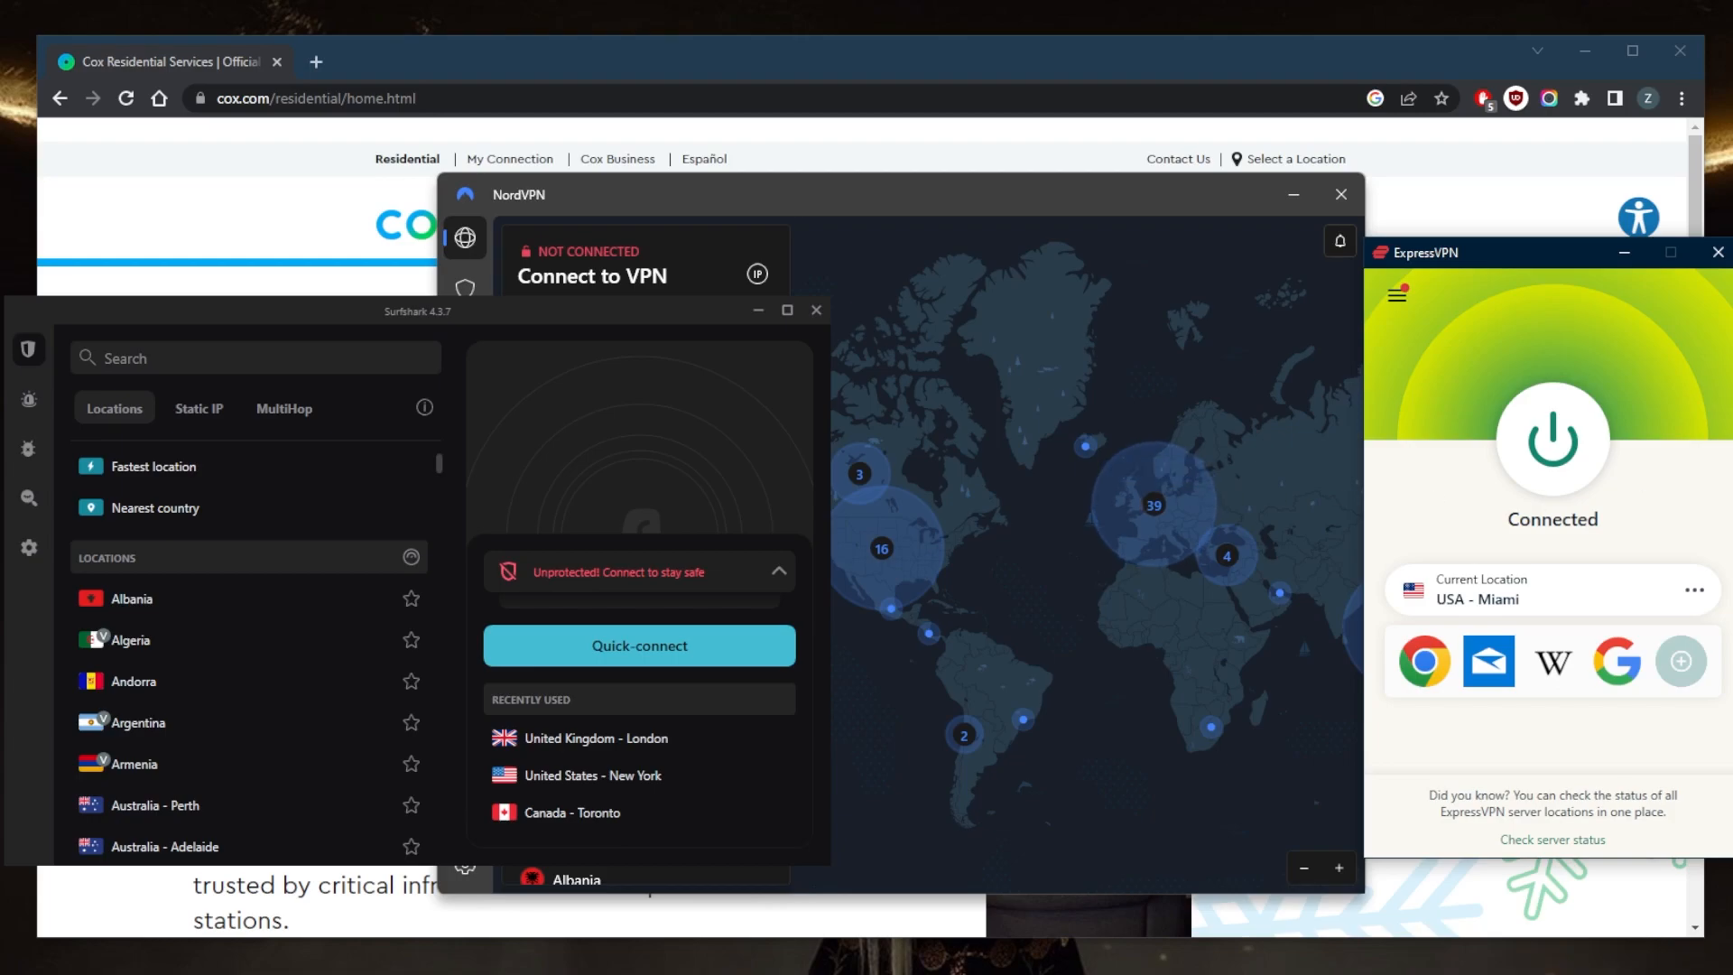
mouse_move(1321, 500)
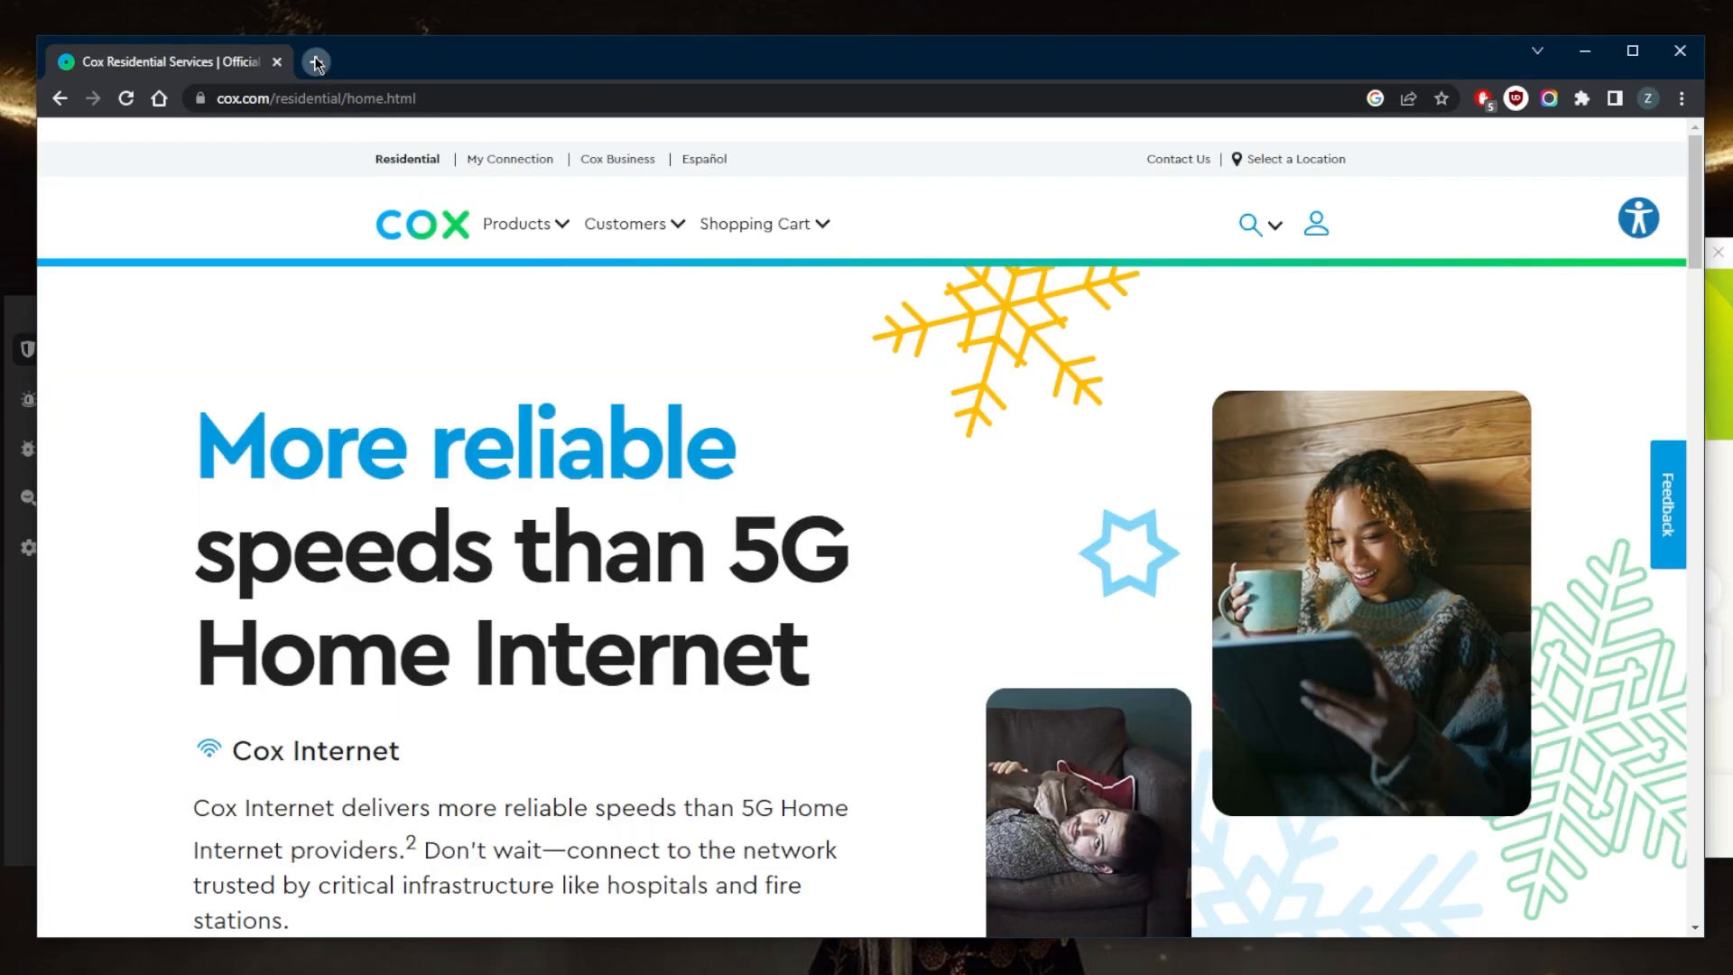
Check the IP on whatismyip-address.com in a new tab, confirming Miami, Florida, United States.
click(316, 61)
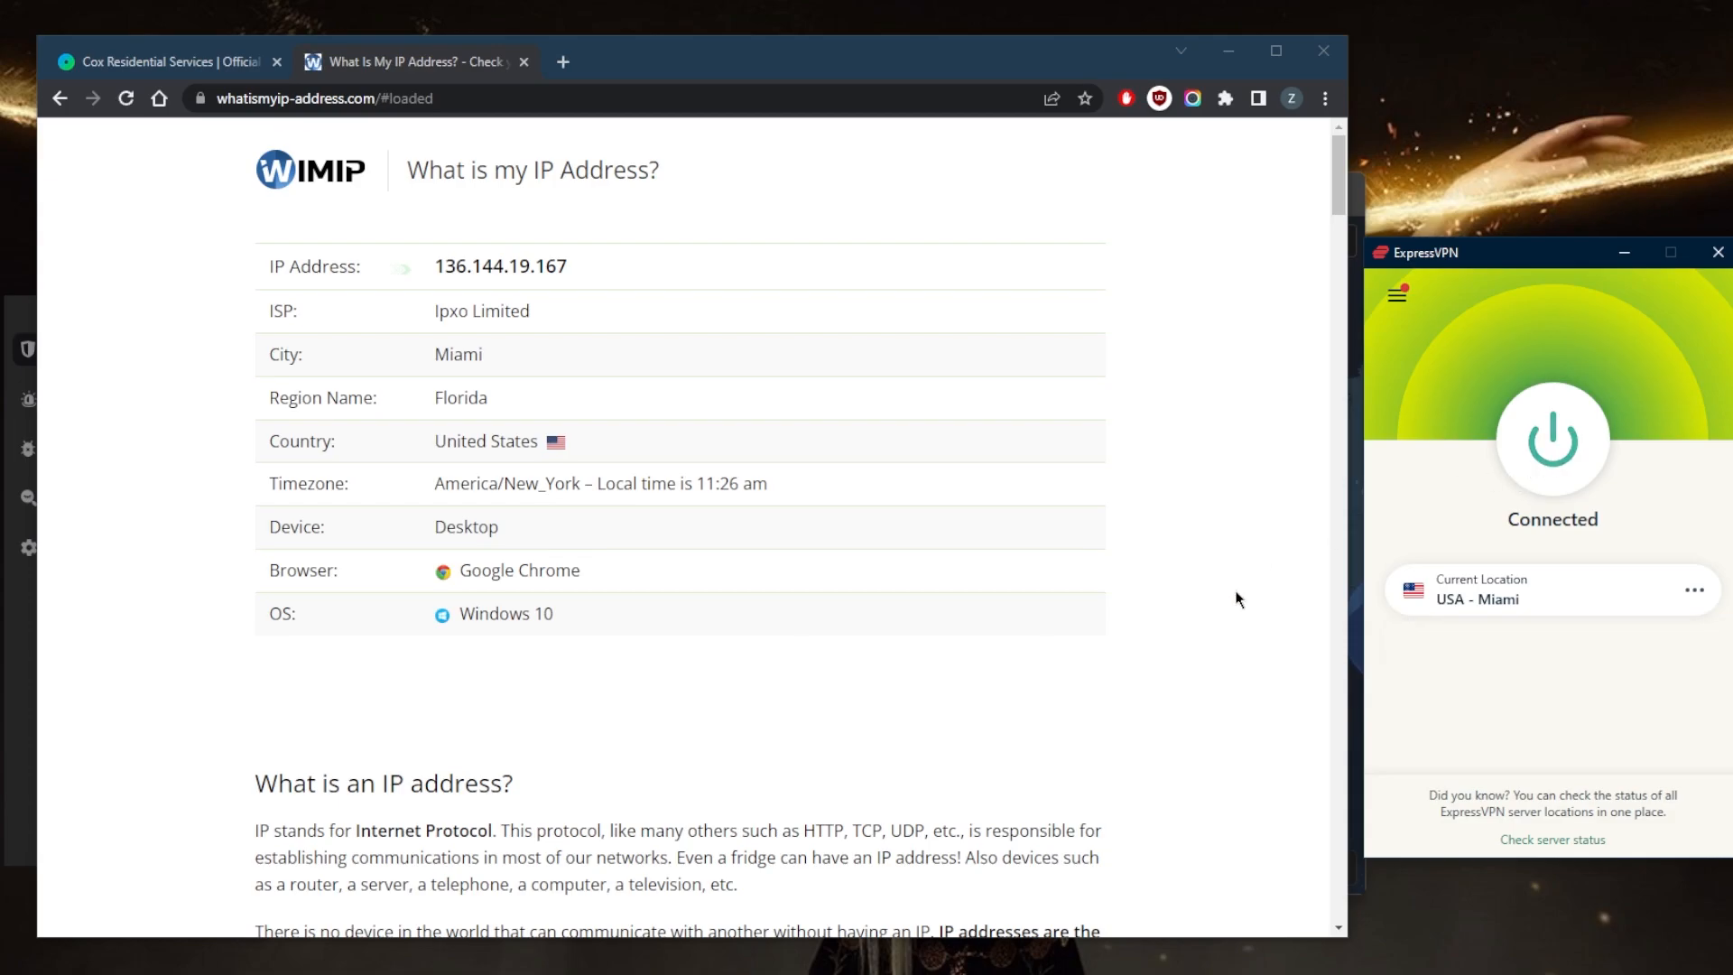
click(1552, 441)
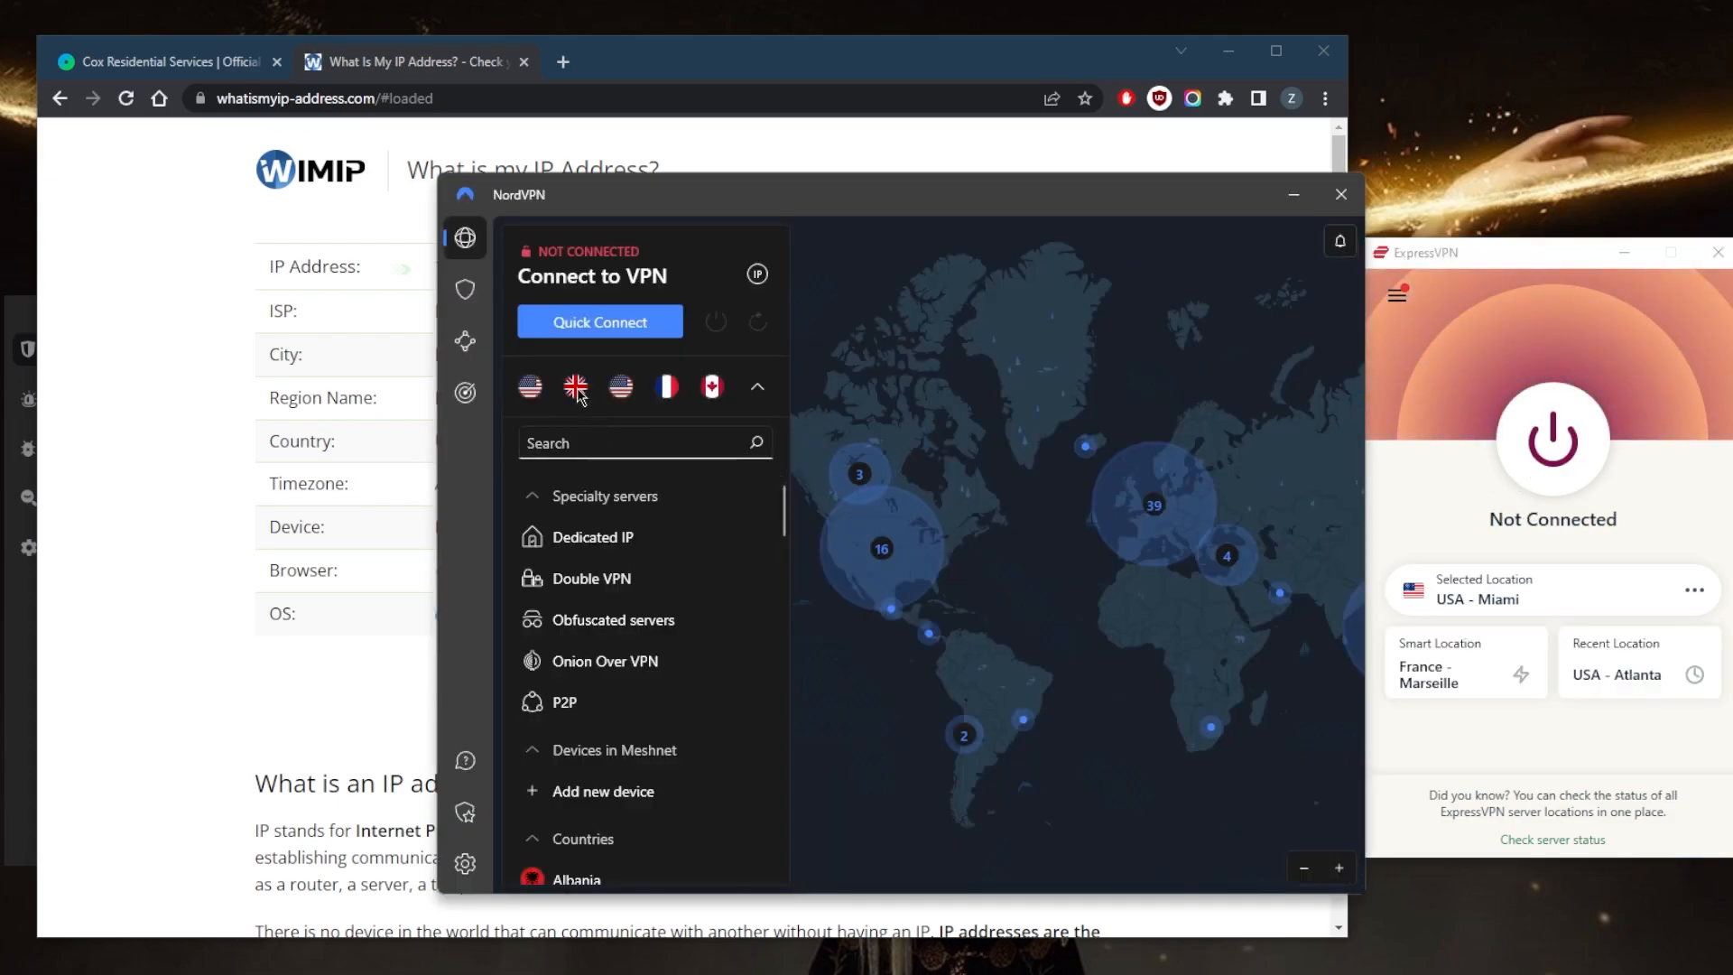
Connect NordVPN to a United Kingdom server from the recent countries row.
click(574, 386)
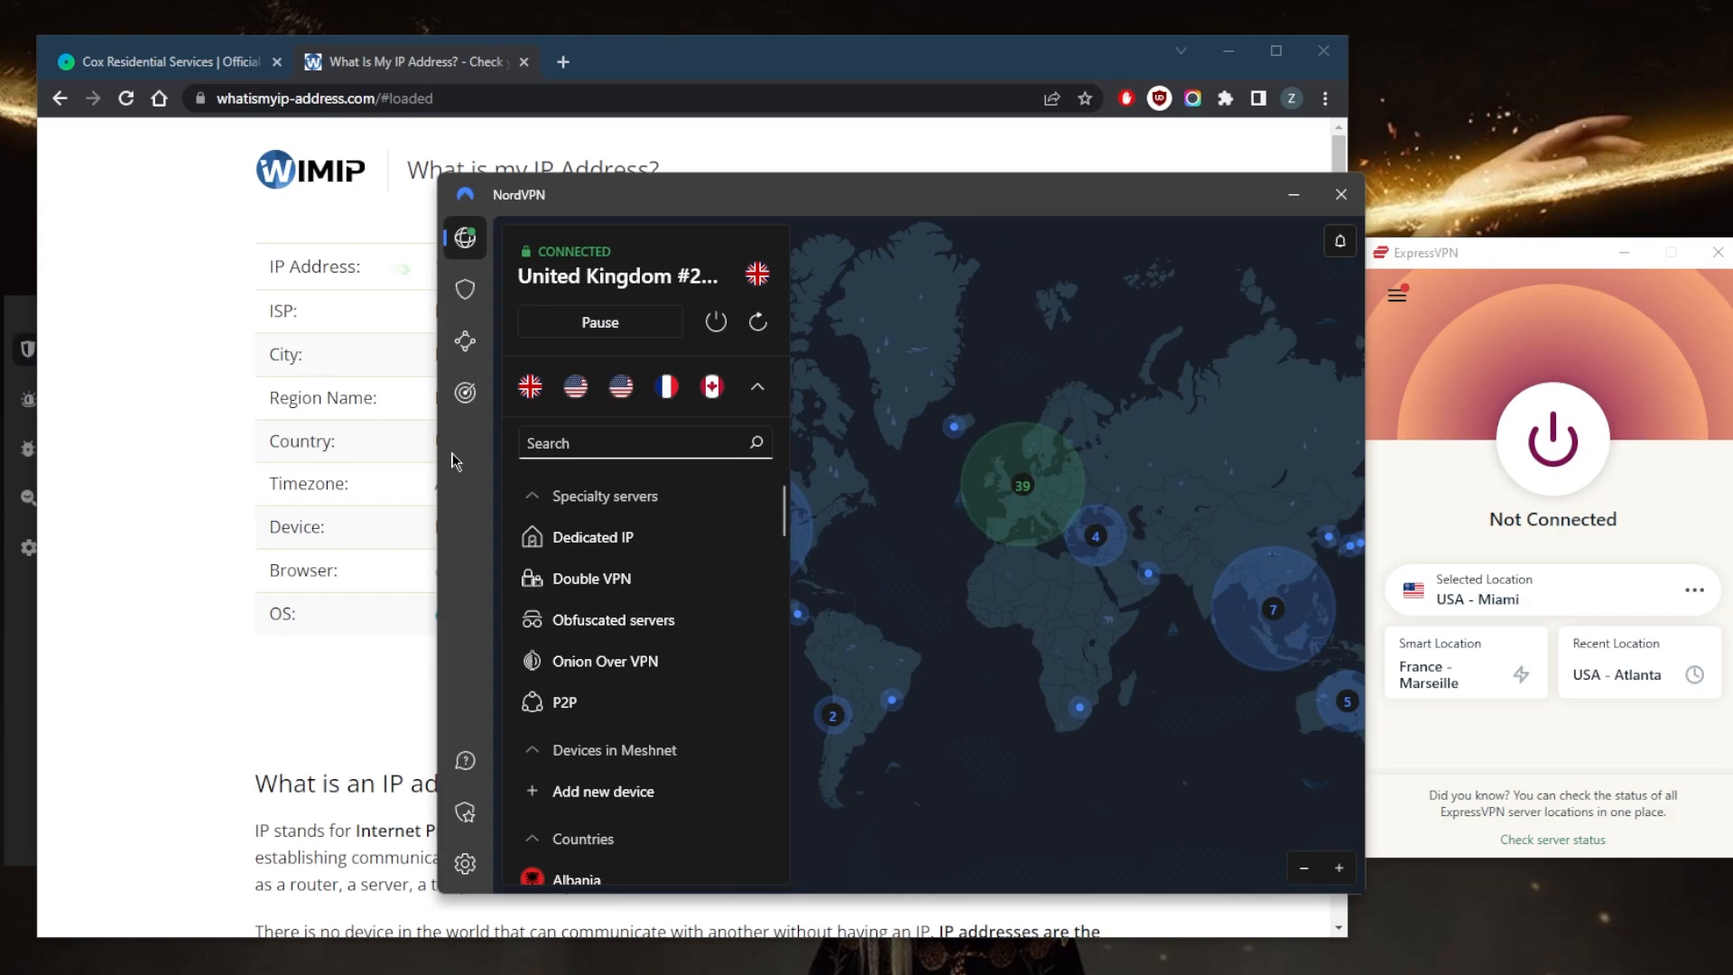
click(1341, 195)
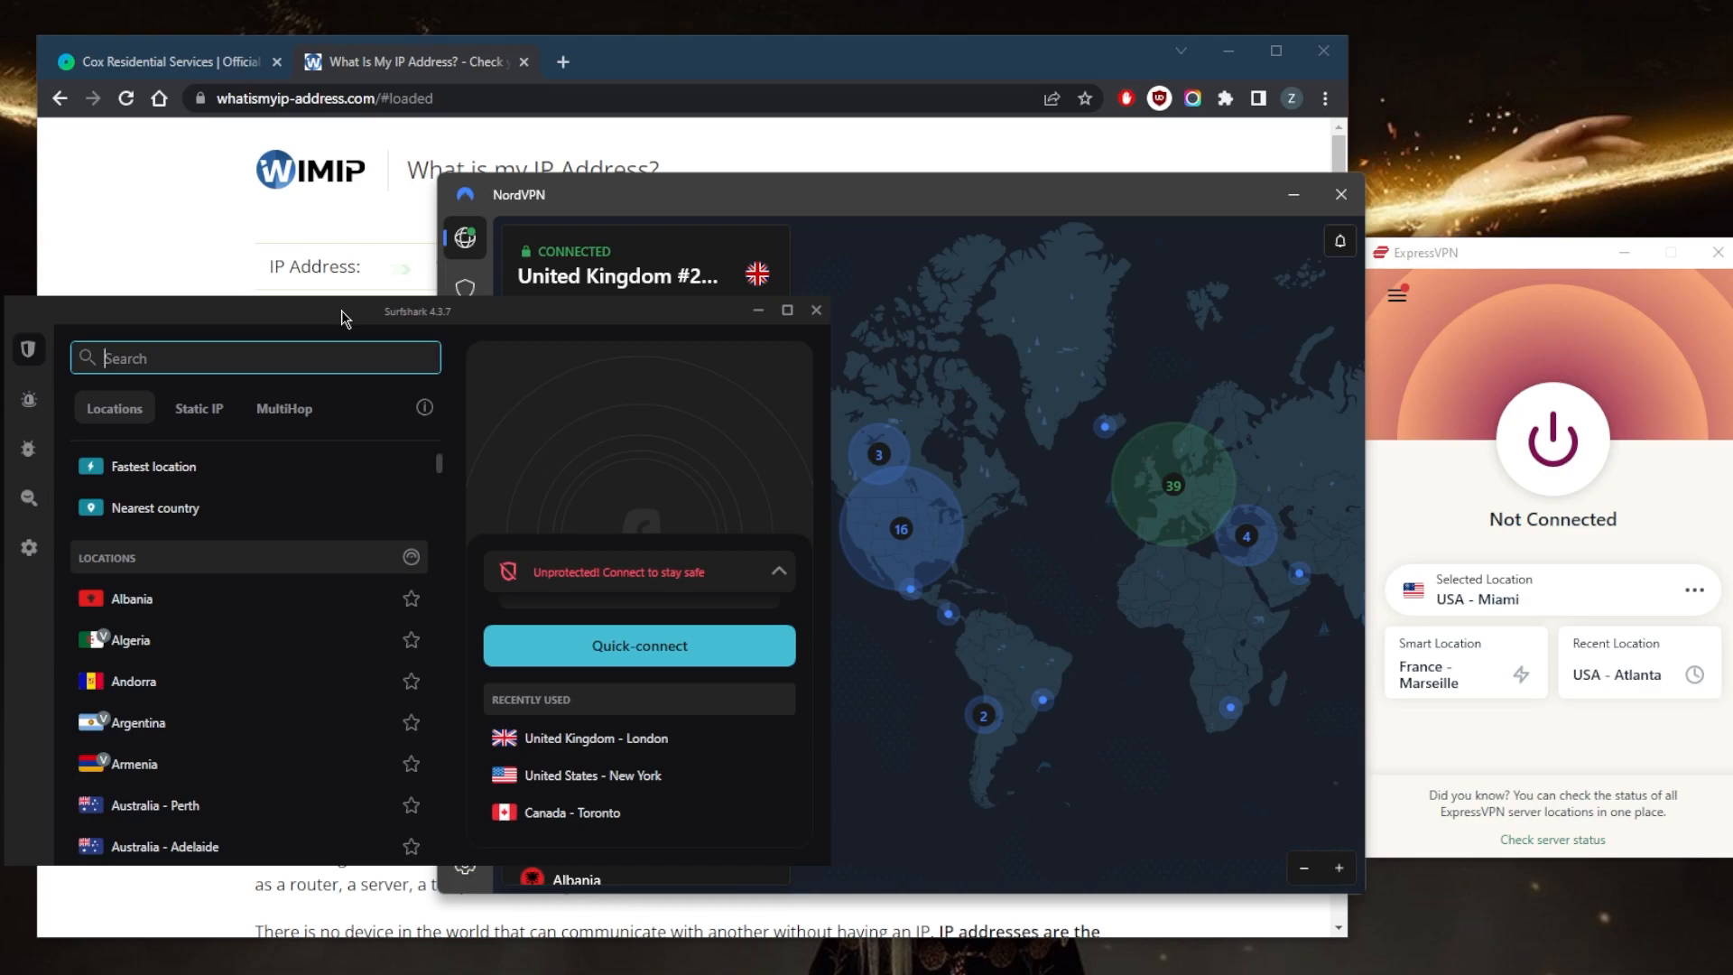
mouse_move(1339, 195)
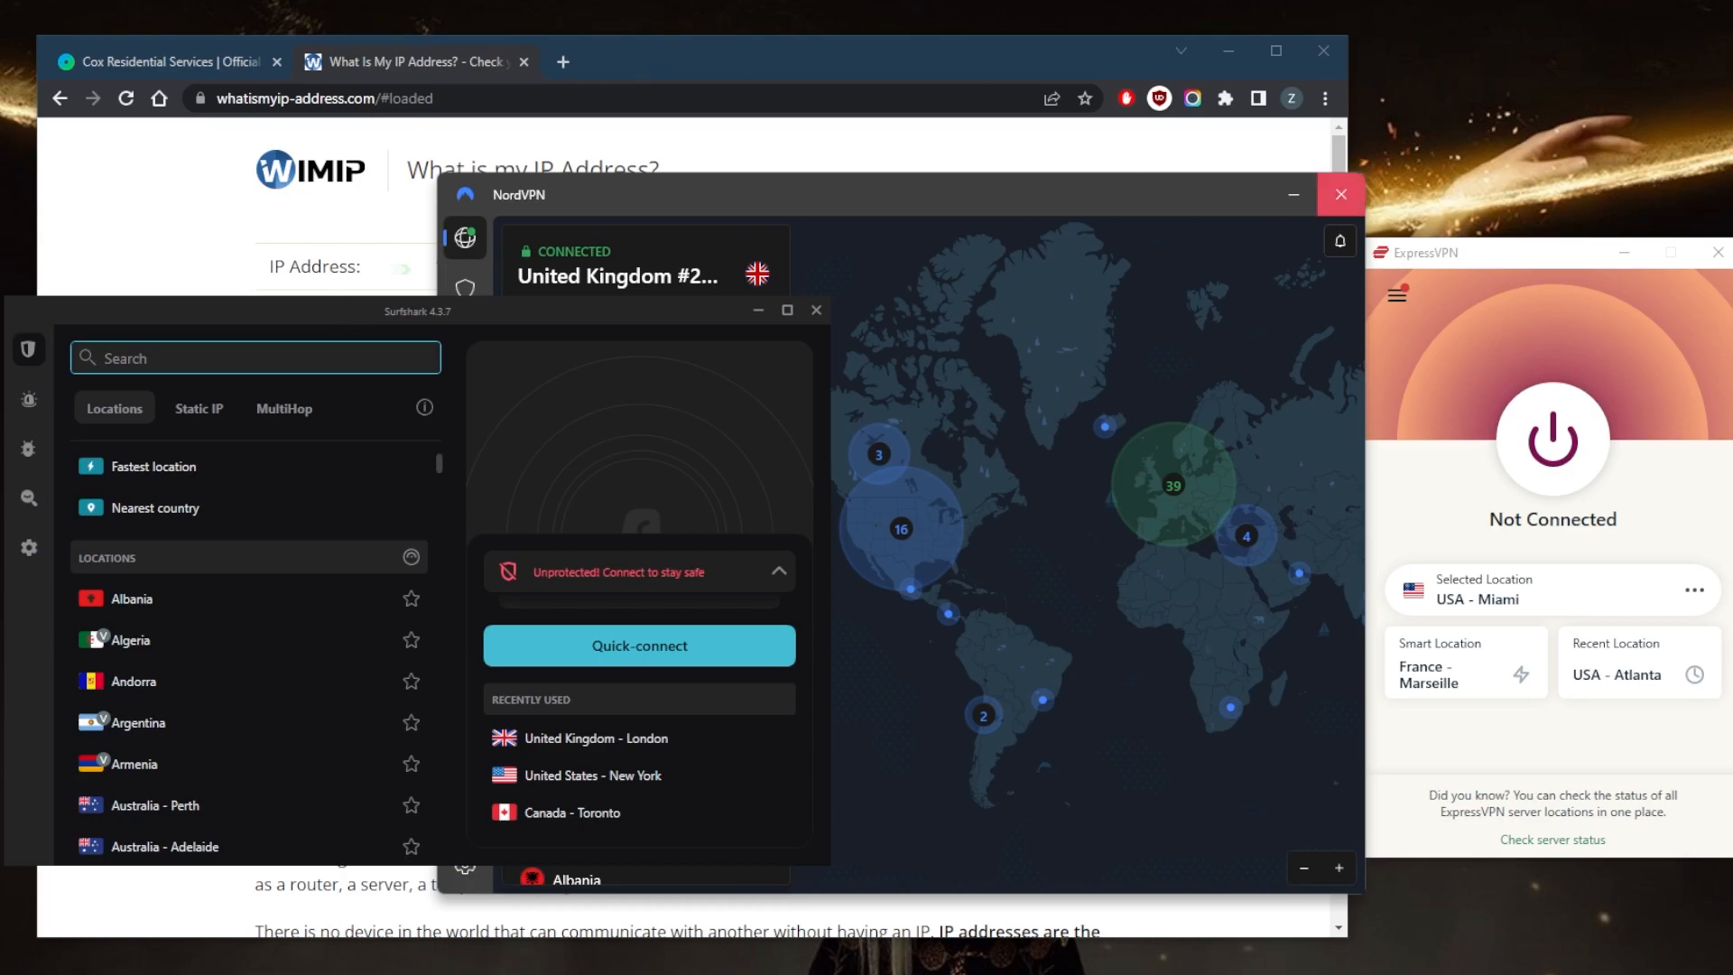